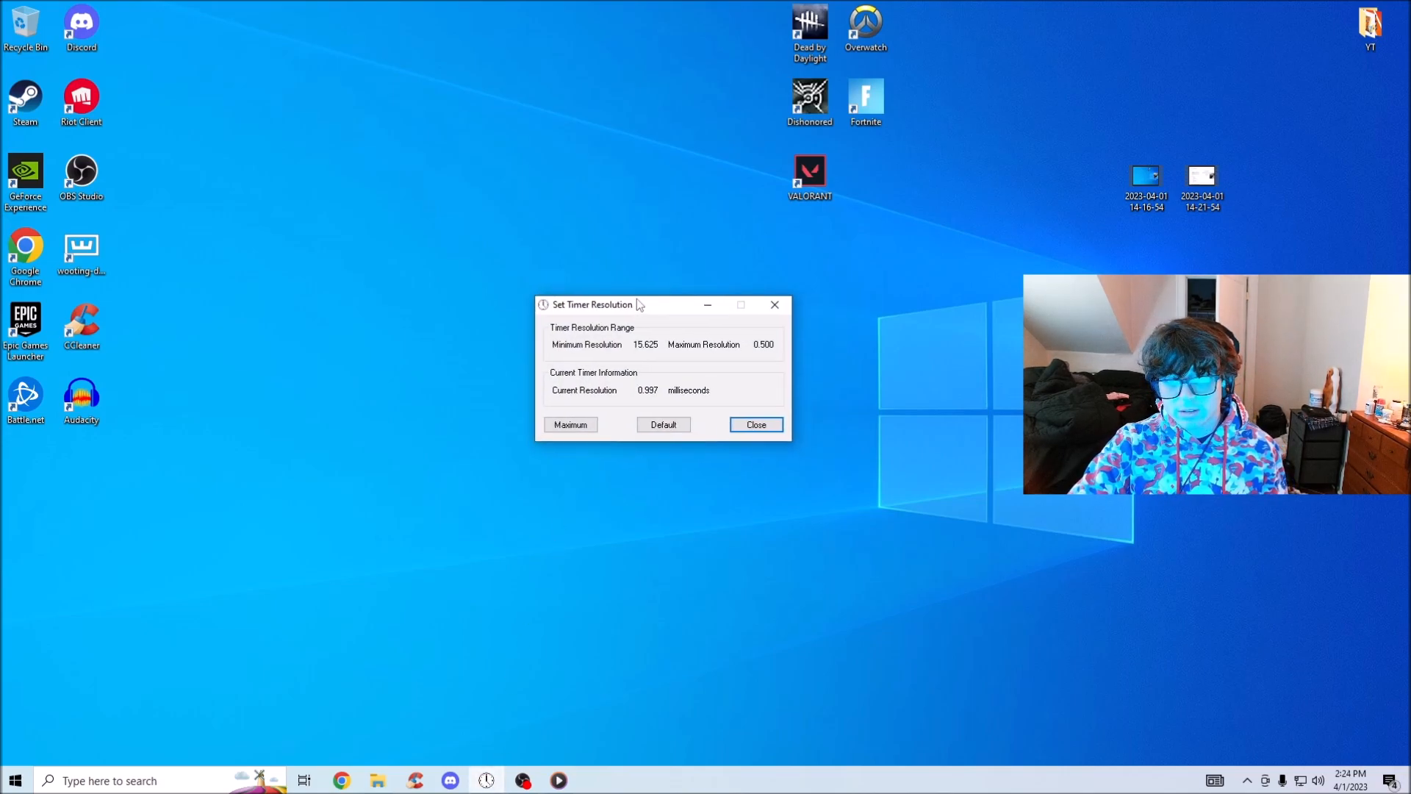
{"action": "mouse_move", "coordinate": [626, 355]}
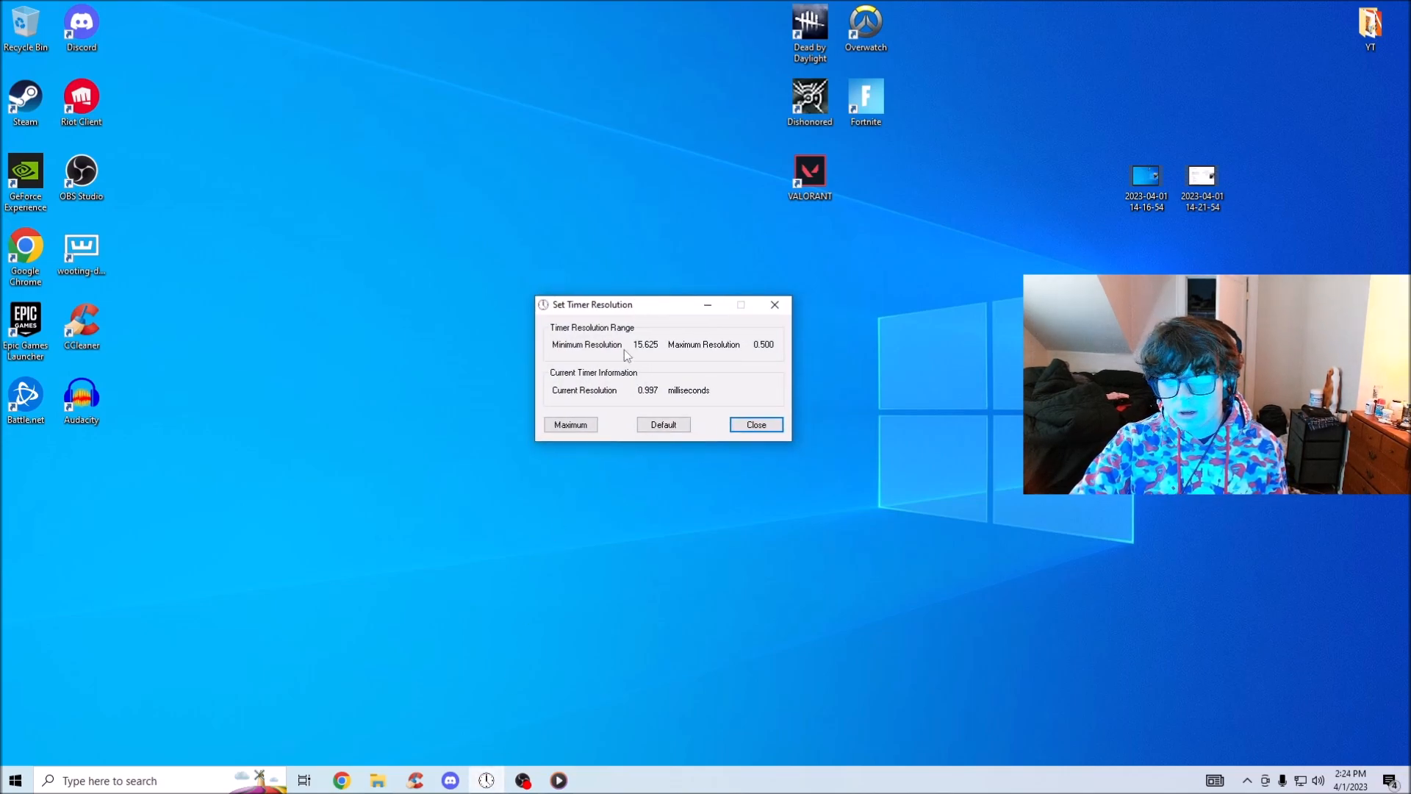
- Read the wooting.io/double-movement page's Download, In Fortnite and Enable steps for Fortnite
{"action": "left_click", "coordinate": [571, 423]}
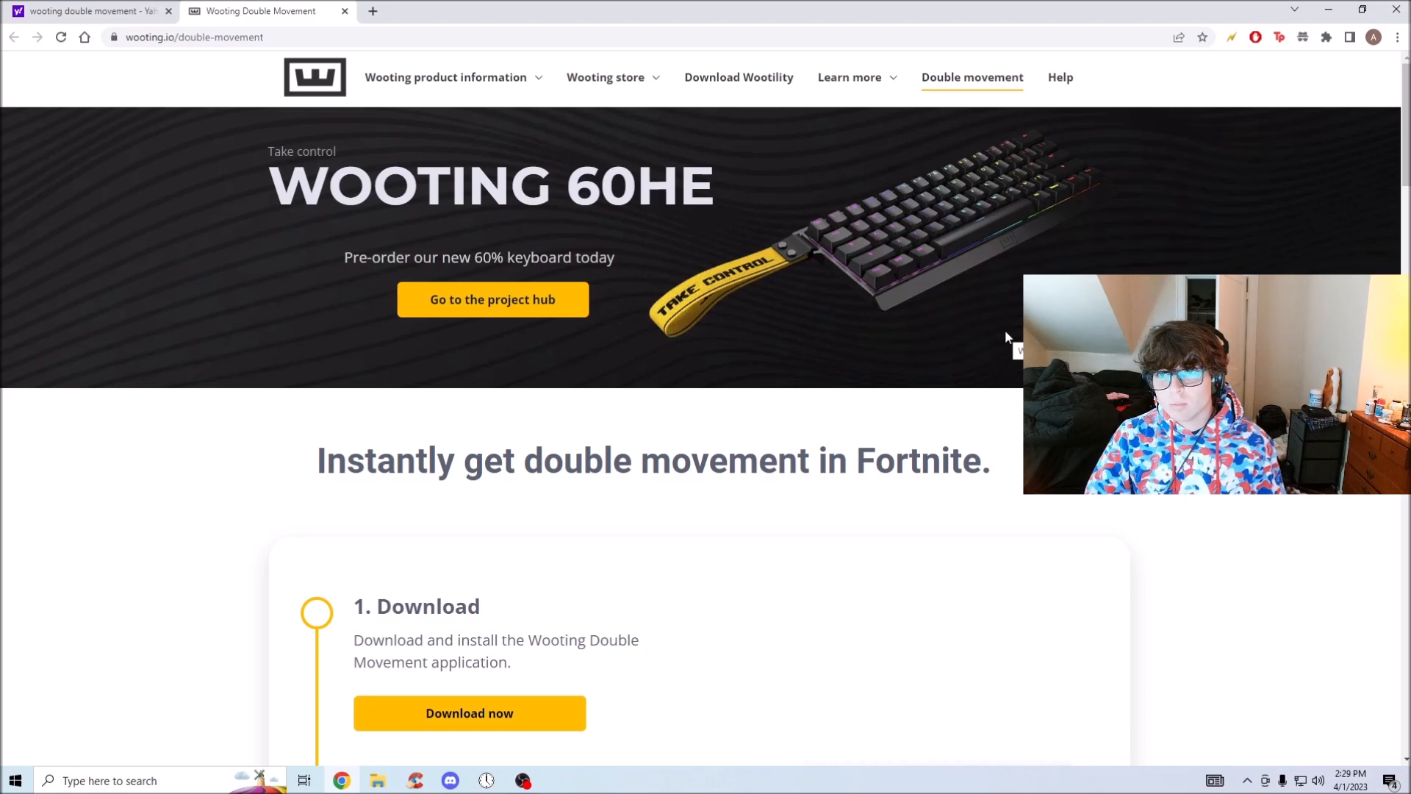
{"action": "mouse_move", "coordinate": [821, 230]}
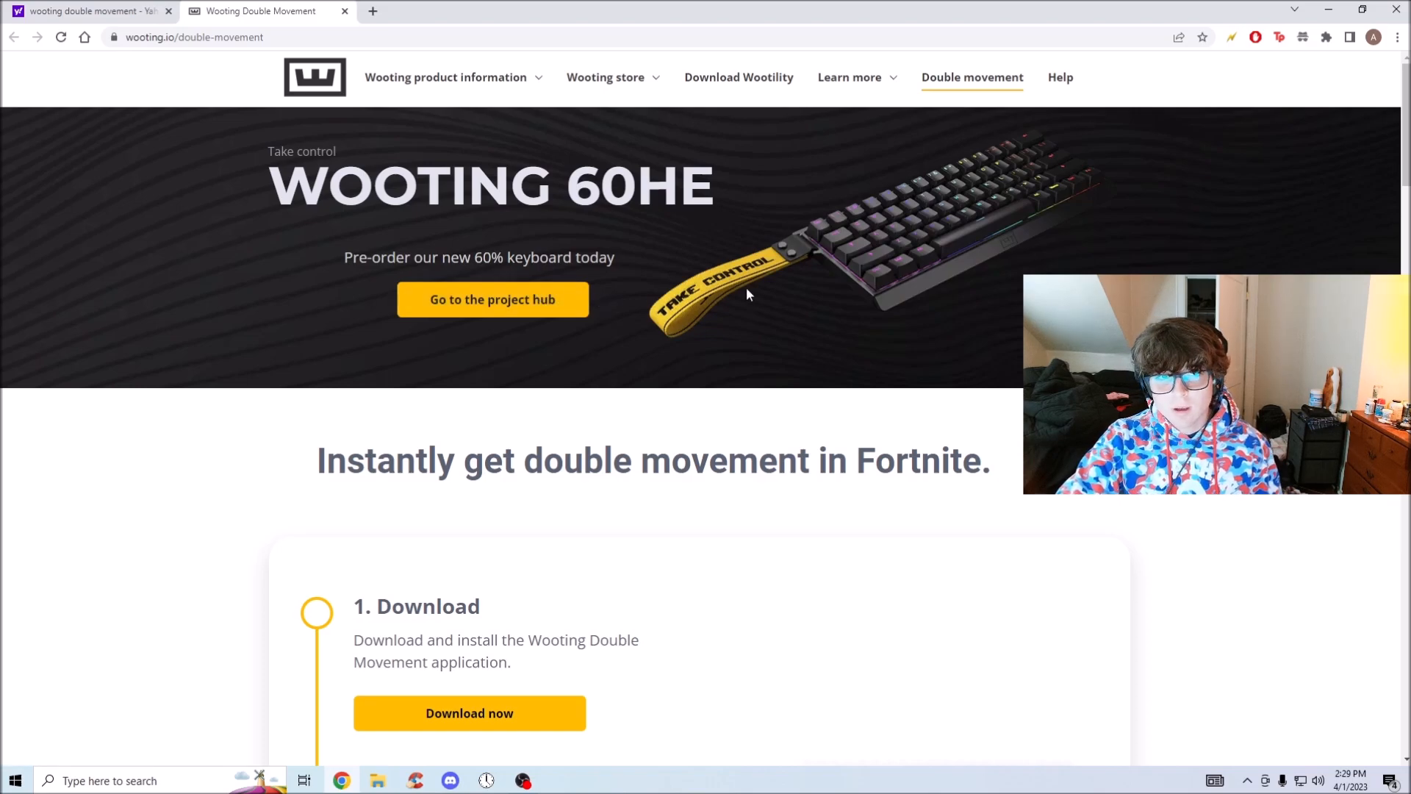
{"action": "scroll", "scroll_direction": "down", "scroll_amount": 3}
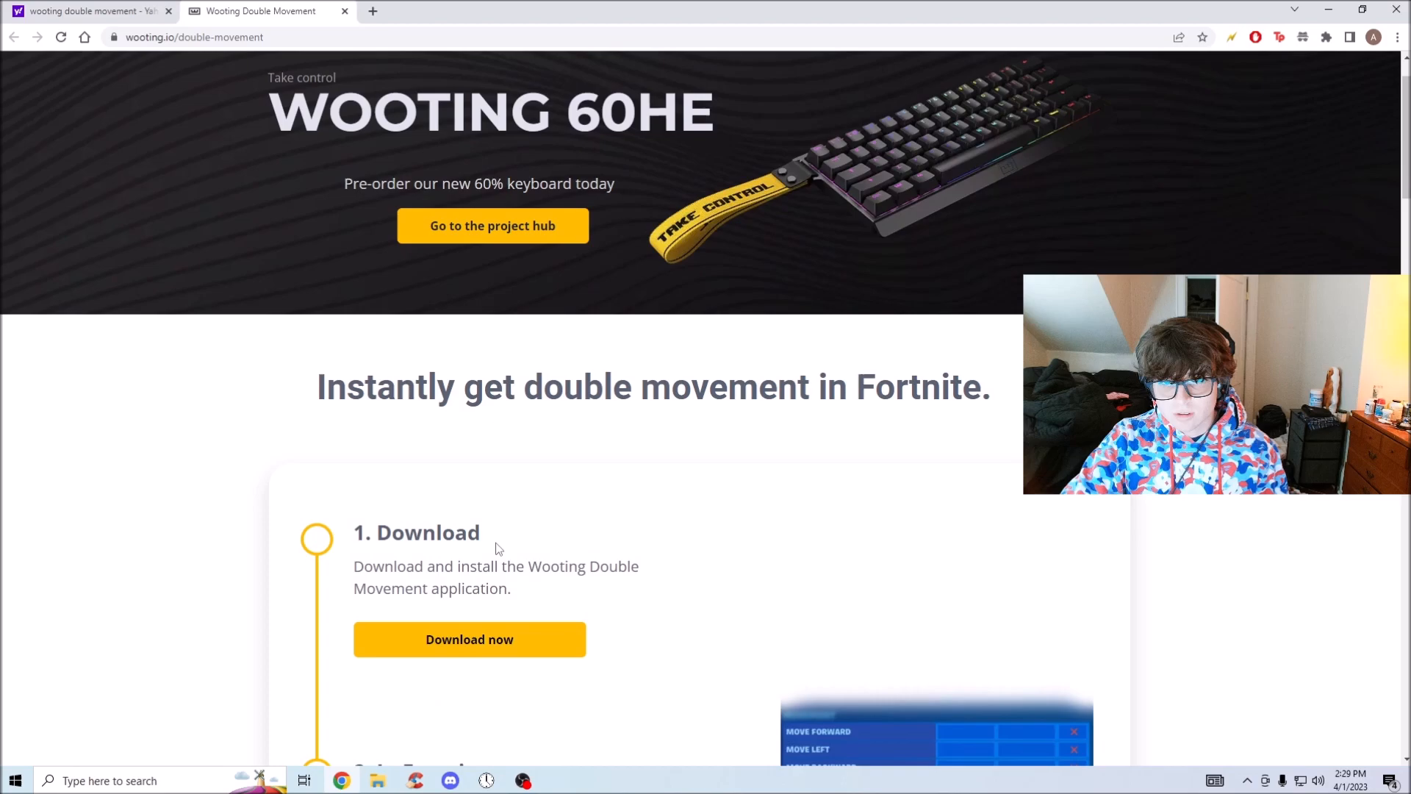
{"action": "scroll", "scroll_direction": "down", "scroll_amount": 3}
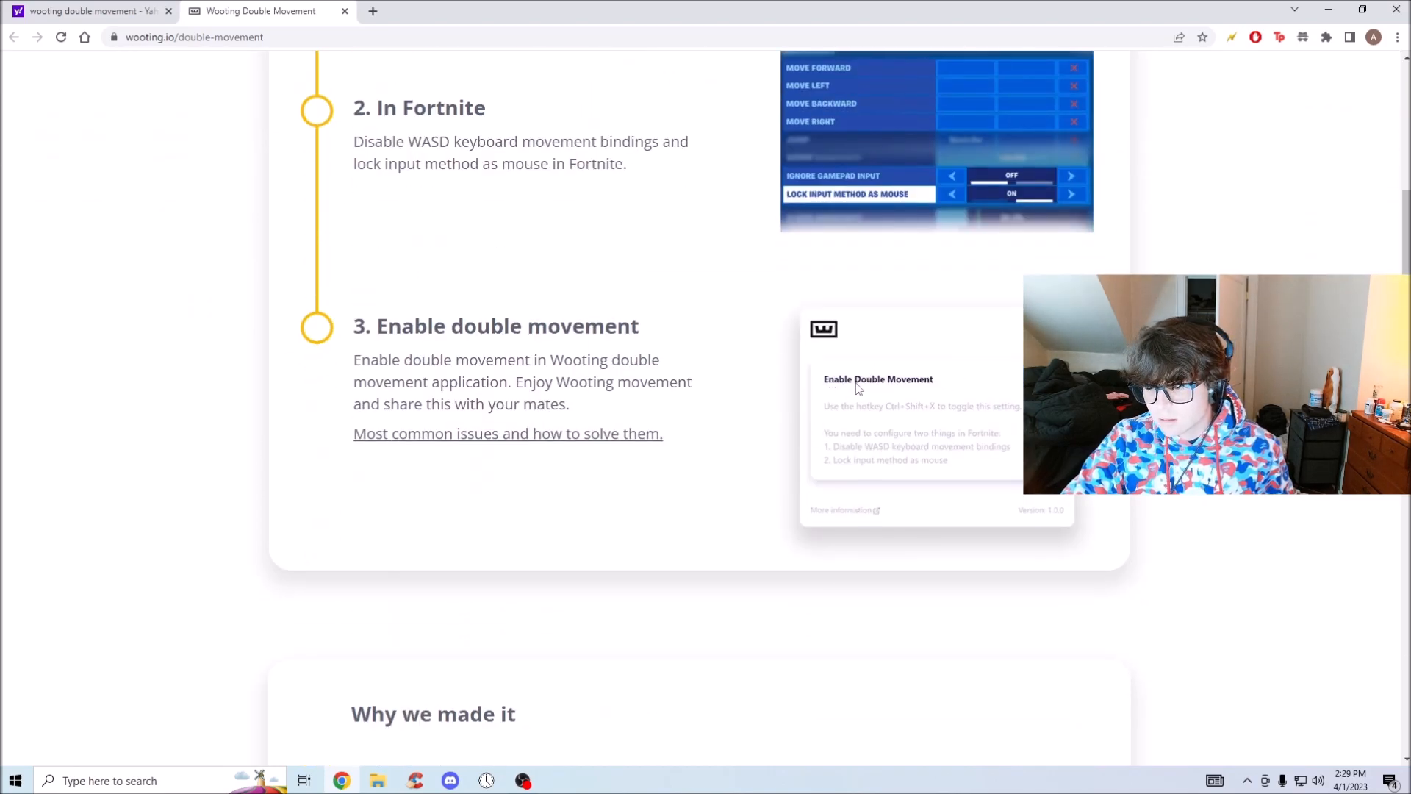
{"action": "scroll", "scroll_direction": "up", "scroll_amount": 3}
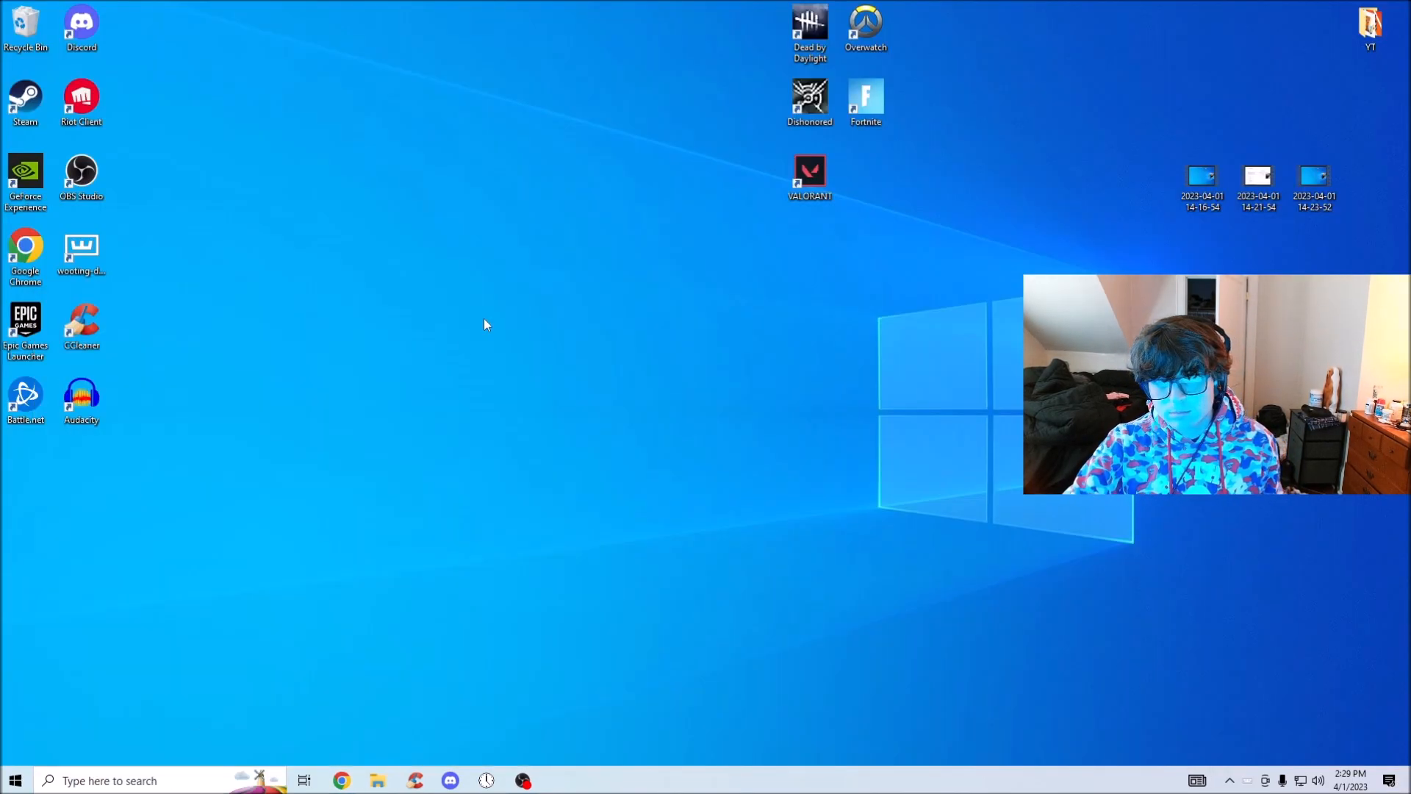
- Launch Wooting Double Movement from the desktop with Enable Double Movement toggled on
{"action": "left_click", "coordinate": [558, 781]}
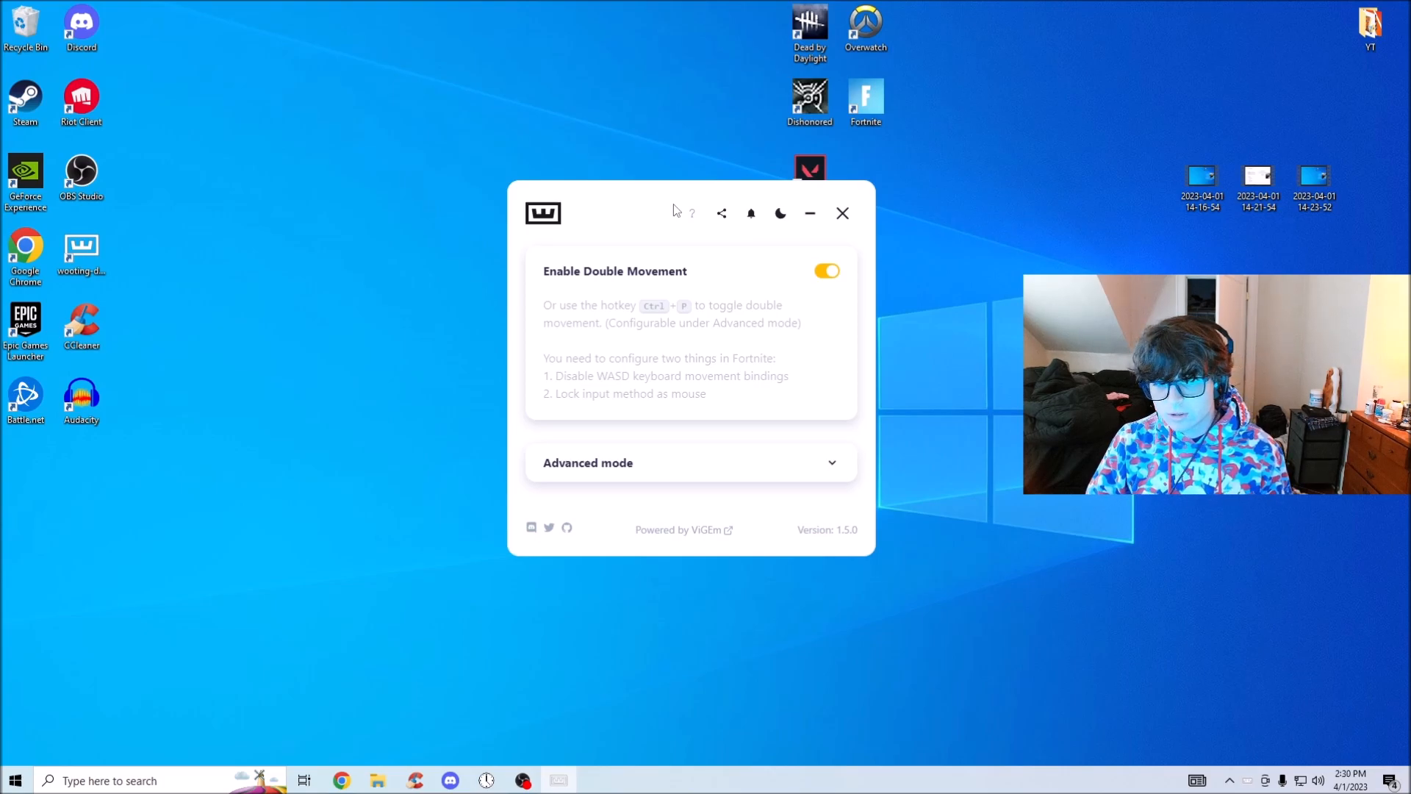
{"action": "mouse_move", "coordinate": [704, 289]}
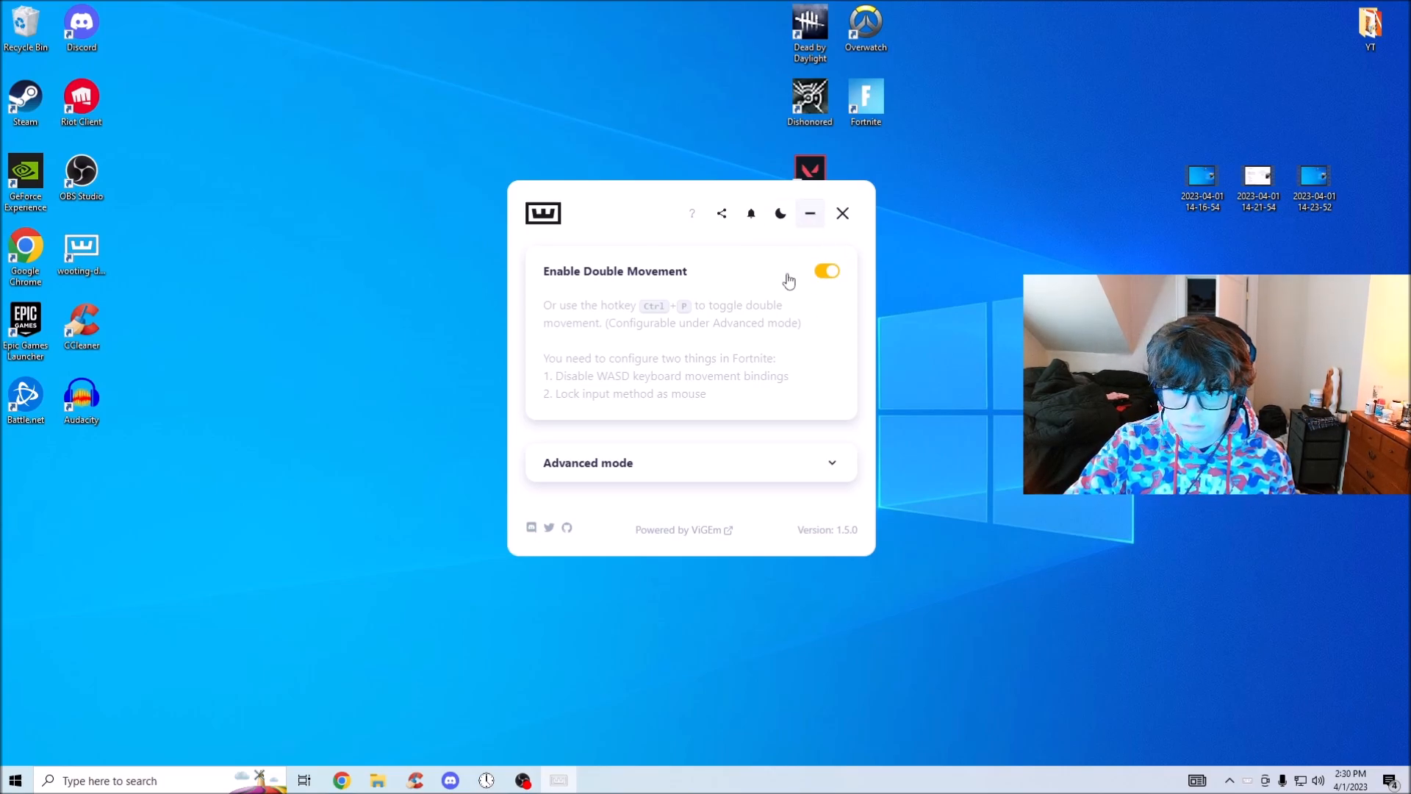
{"action": "left_click", "coordinate": [588, 463]}
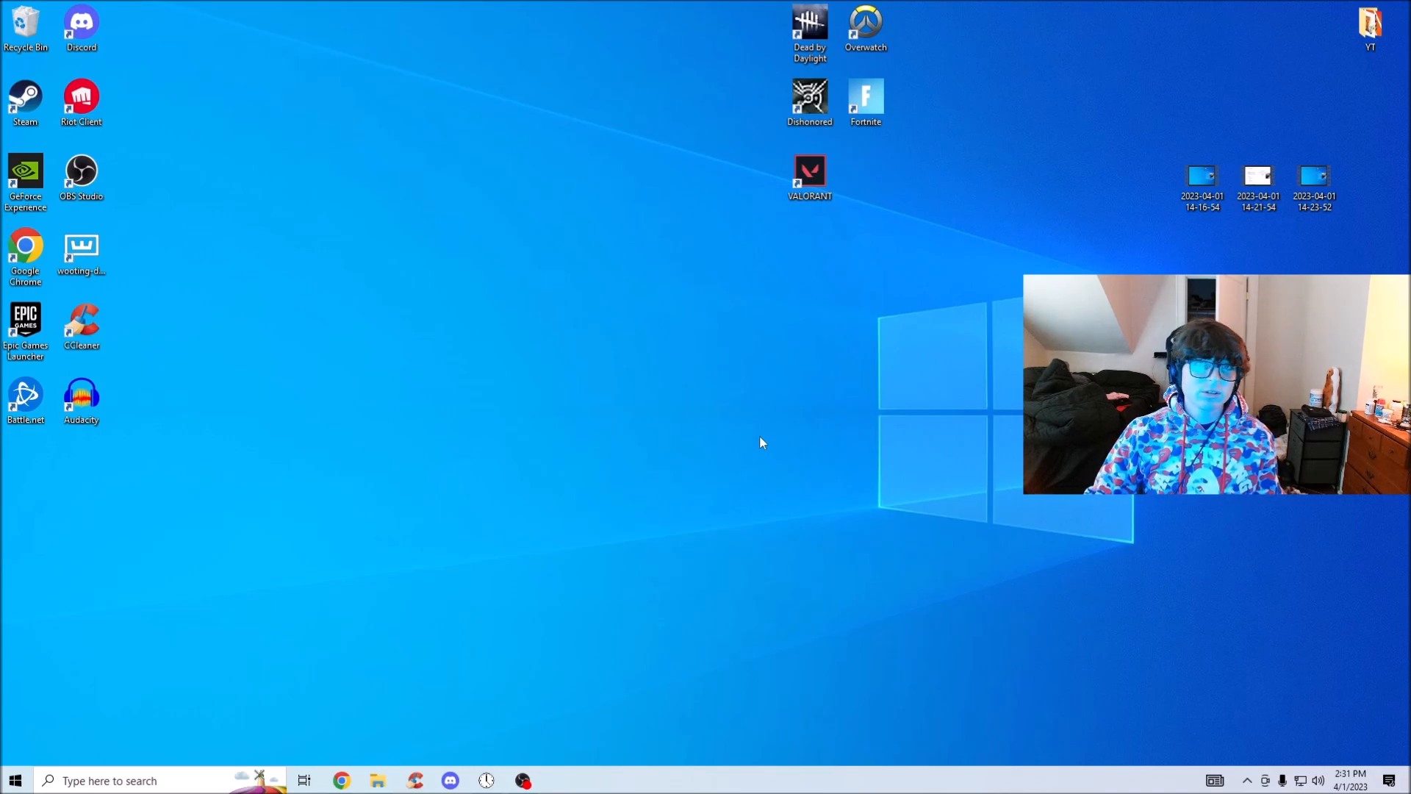
{"action": "mouse_move", "coordinate": [354, 231]}
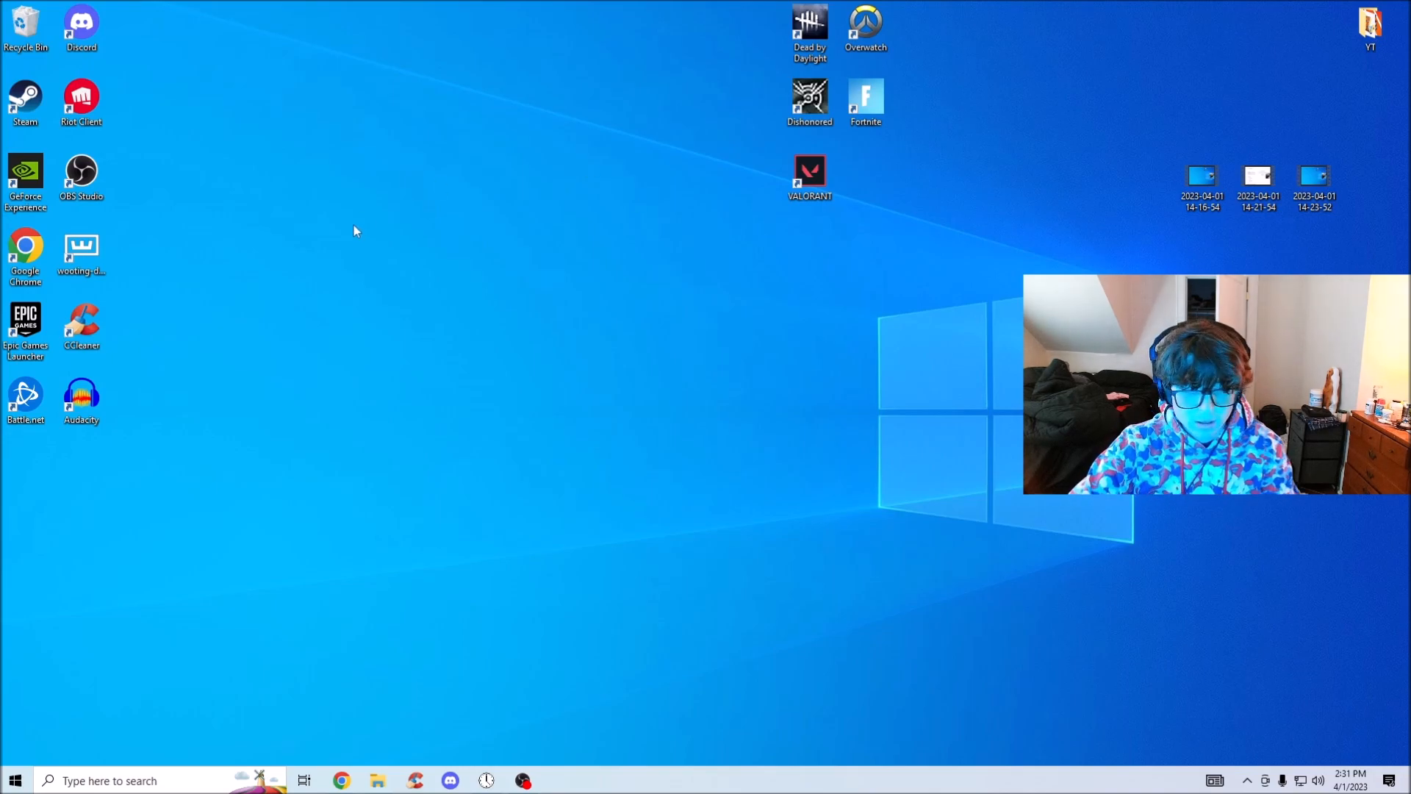
{"action": "left_click", "coordinate": [14, 780]}
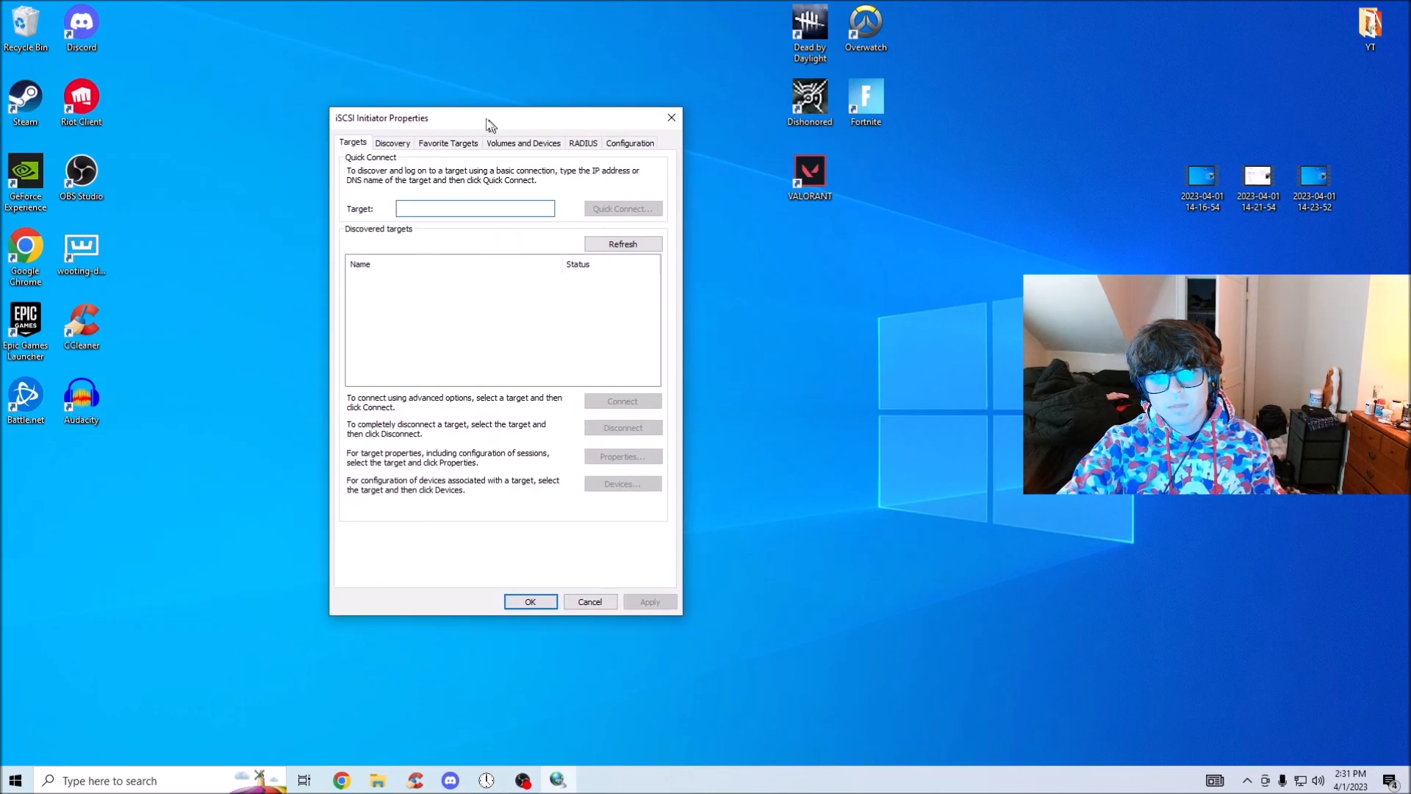
- Reposition the iSCSI Initiator Properties window and focus the Target box on the Targets tab
{"action": "left_click_drag", "start_coordinate": [492, 118], "coordinate": [450, 106]}
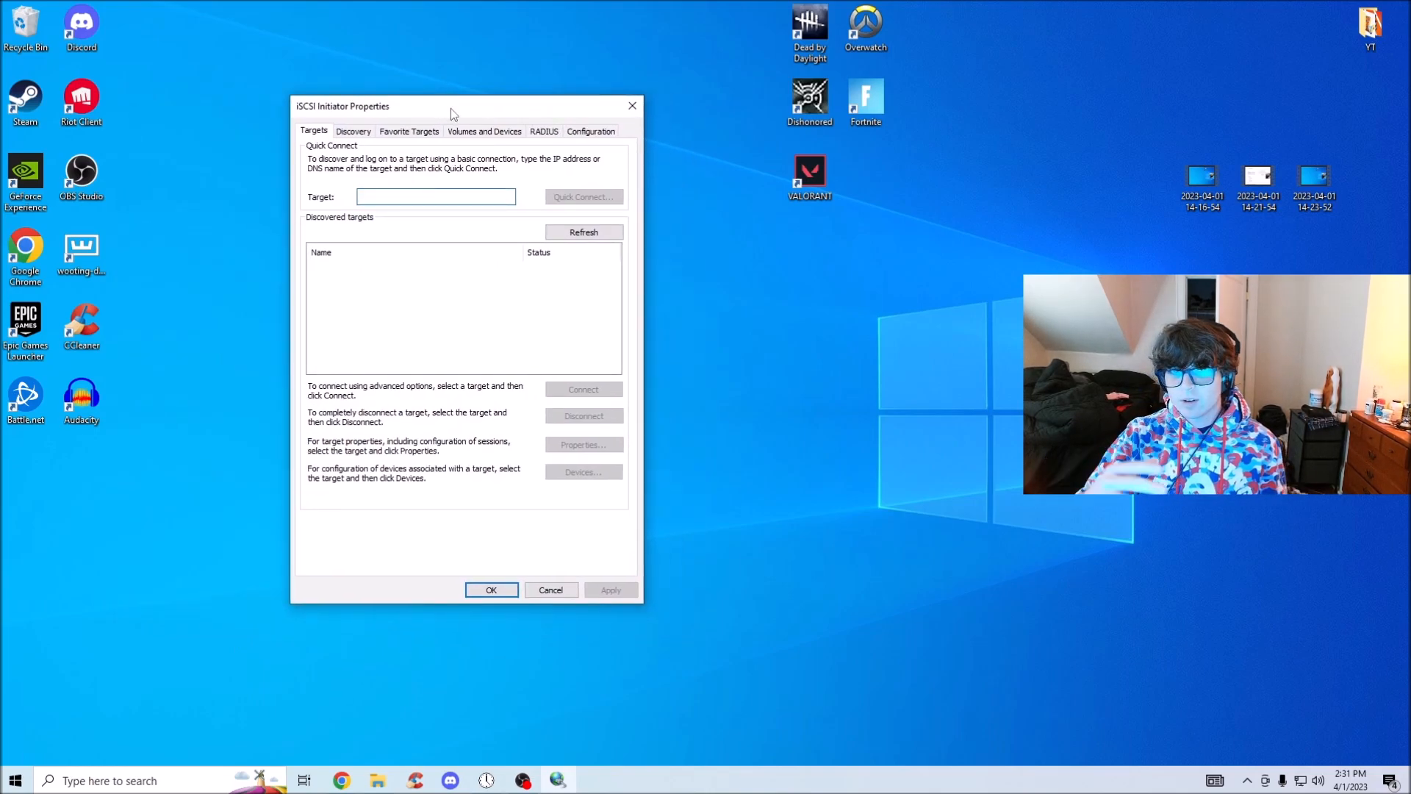
{"action": "left_click", "coordinate": [435, 196]}
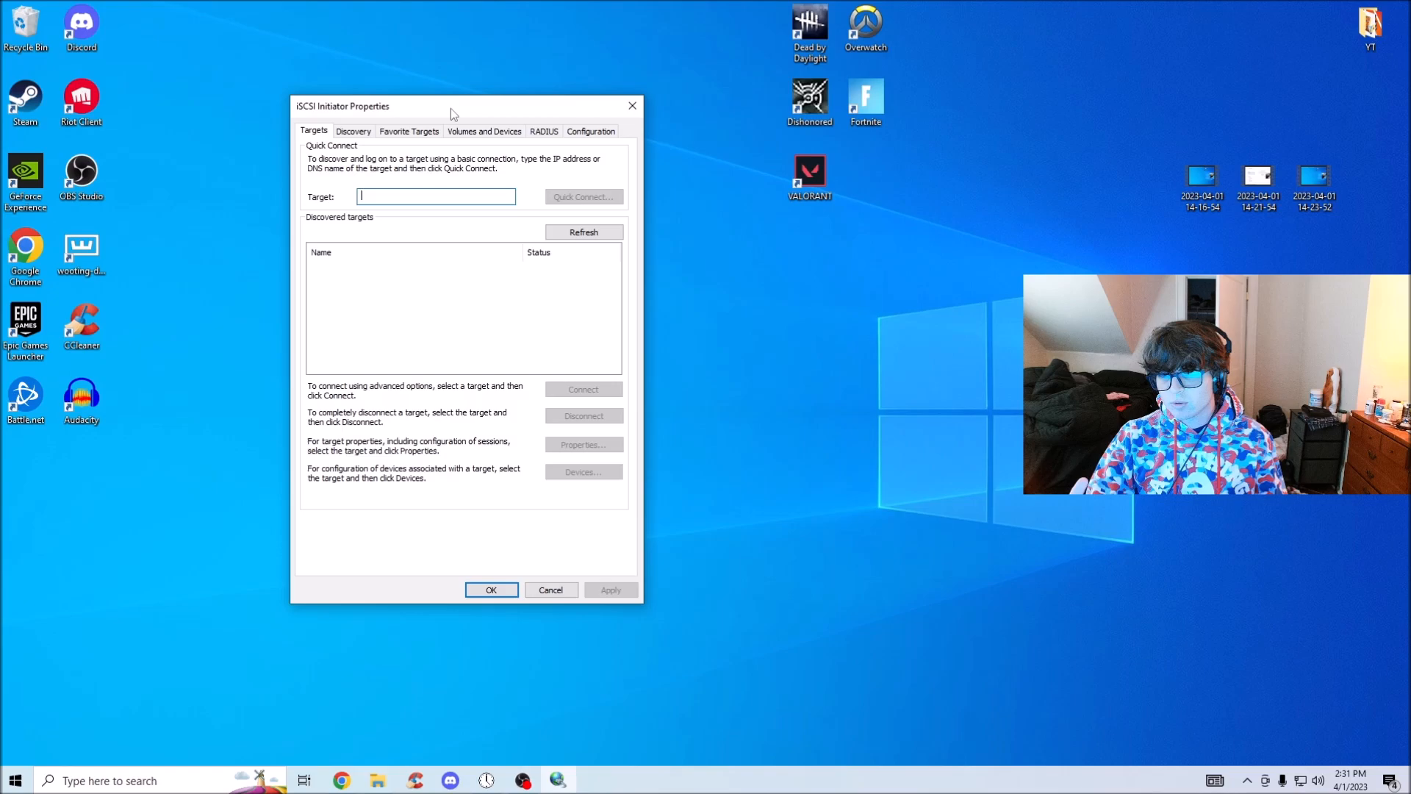